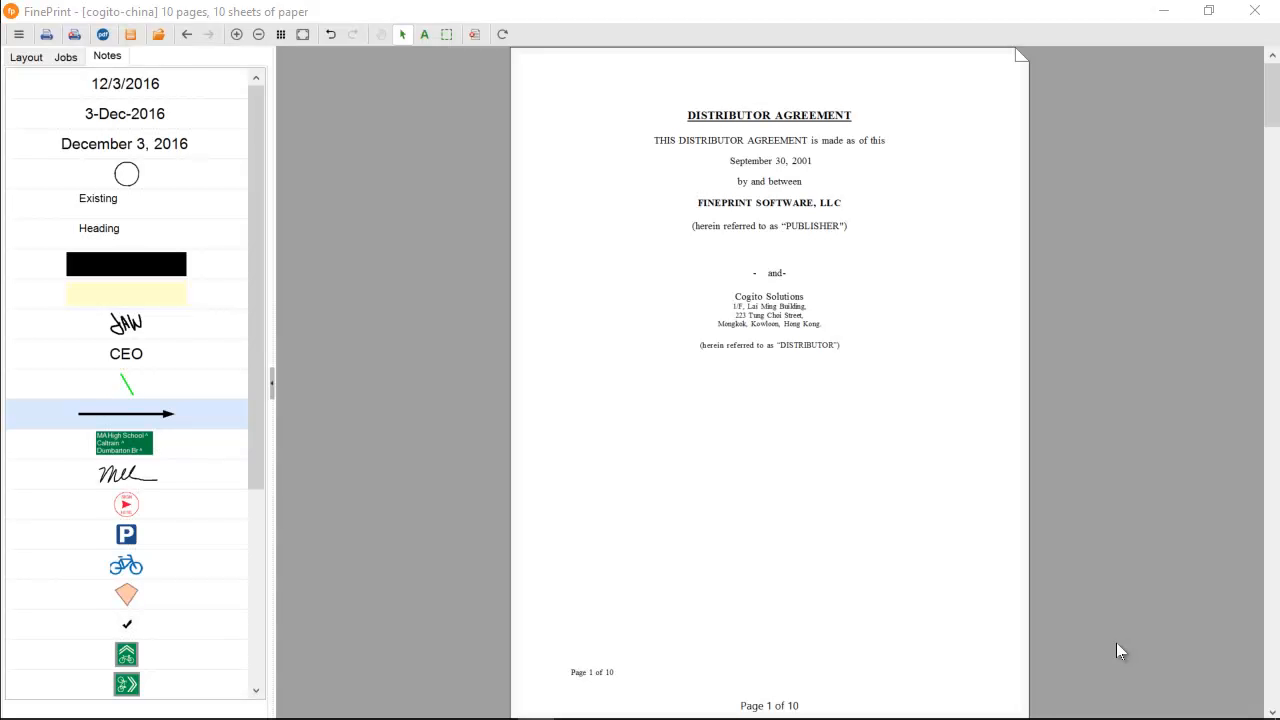
mouse_move(389, 233)
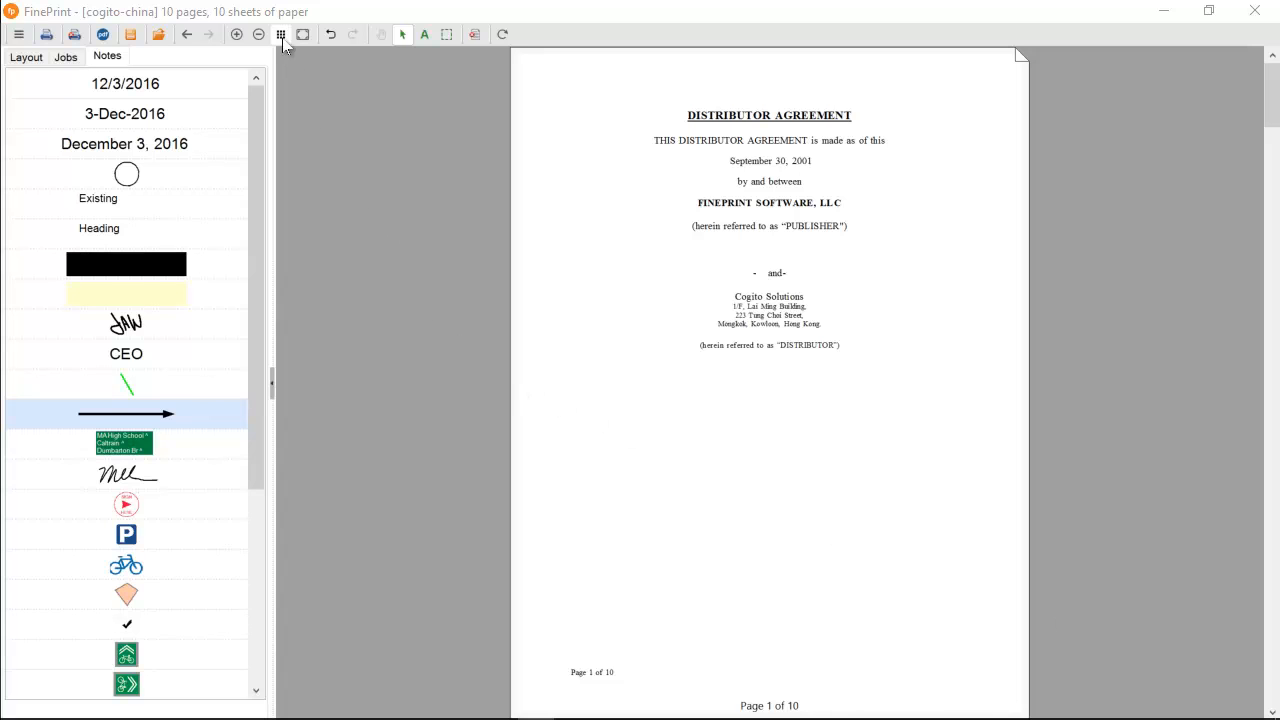
mouse_move(281, 34)
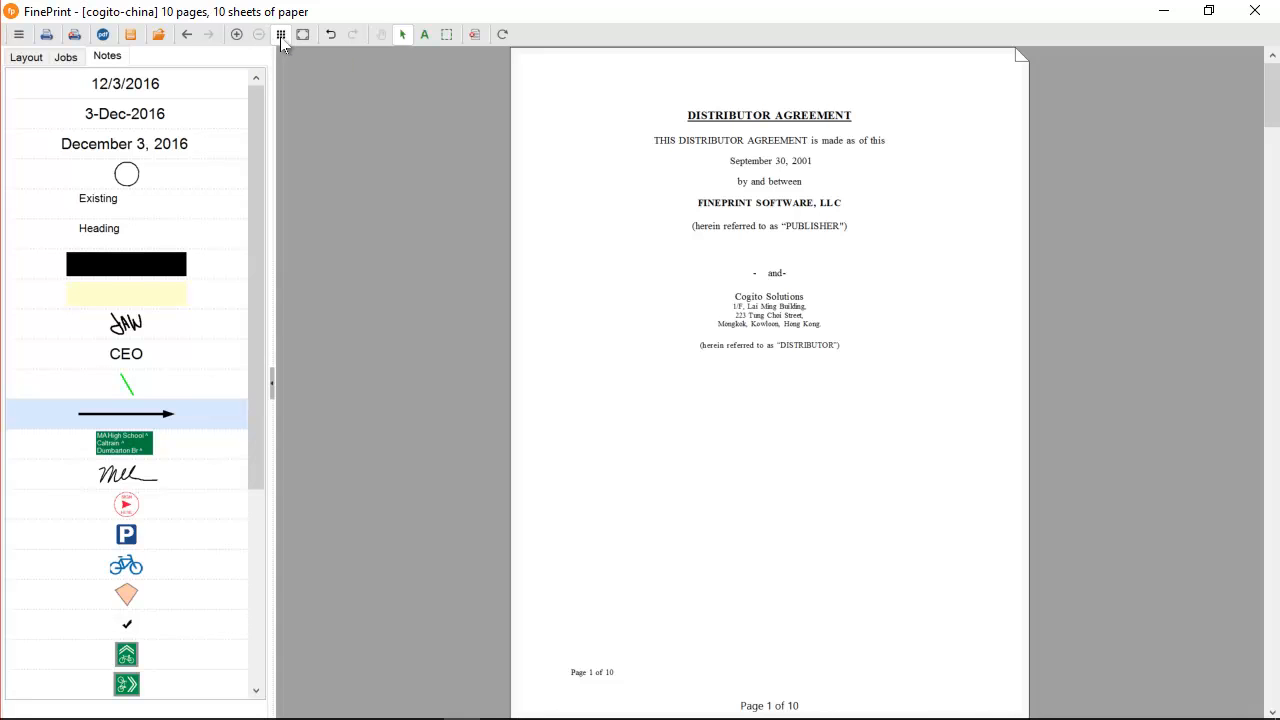
Switch to thumbnail view to see all ten agreement pages side by side
left_click(281, 34)
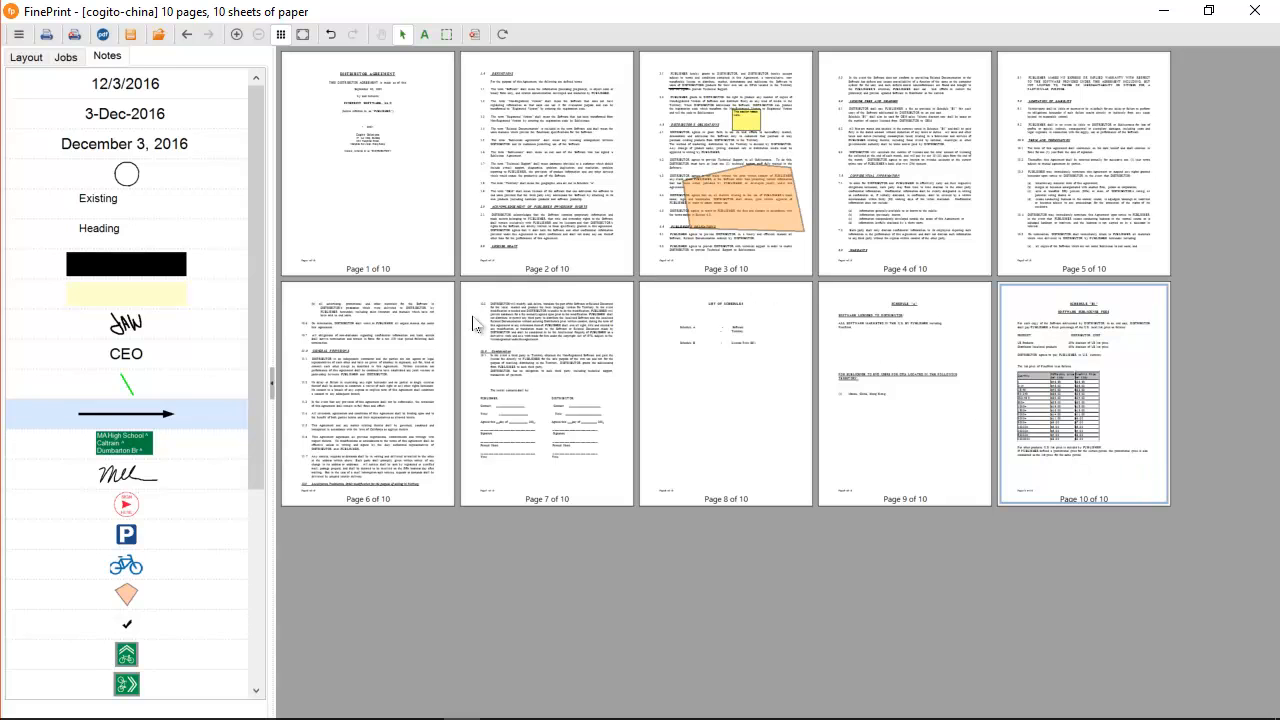
mouse_move(1160, 495)
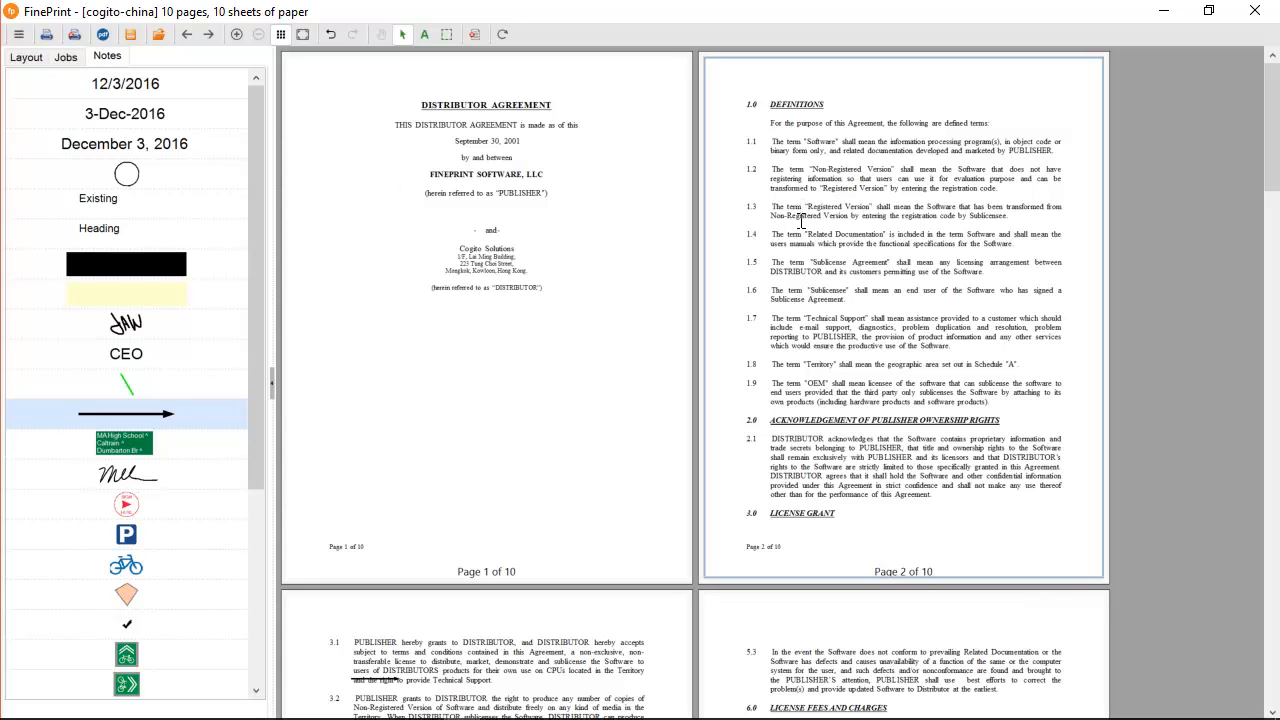
Highlight definitions 1.4 to 1.8 on page 2 in yellow via the context menu
right_click(915, 350)
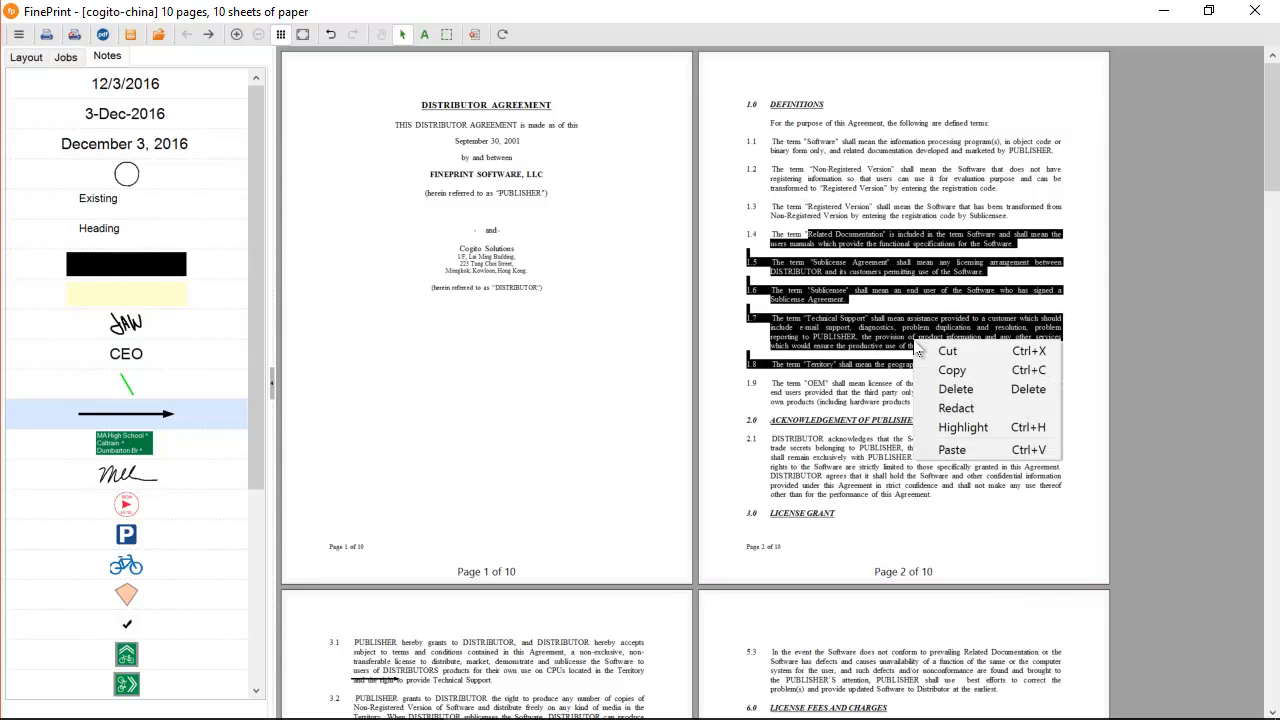
left_click(962, 427)
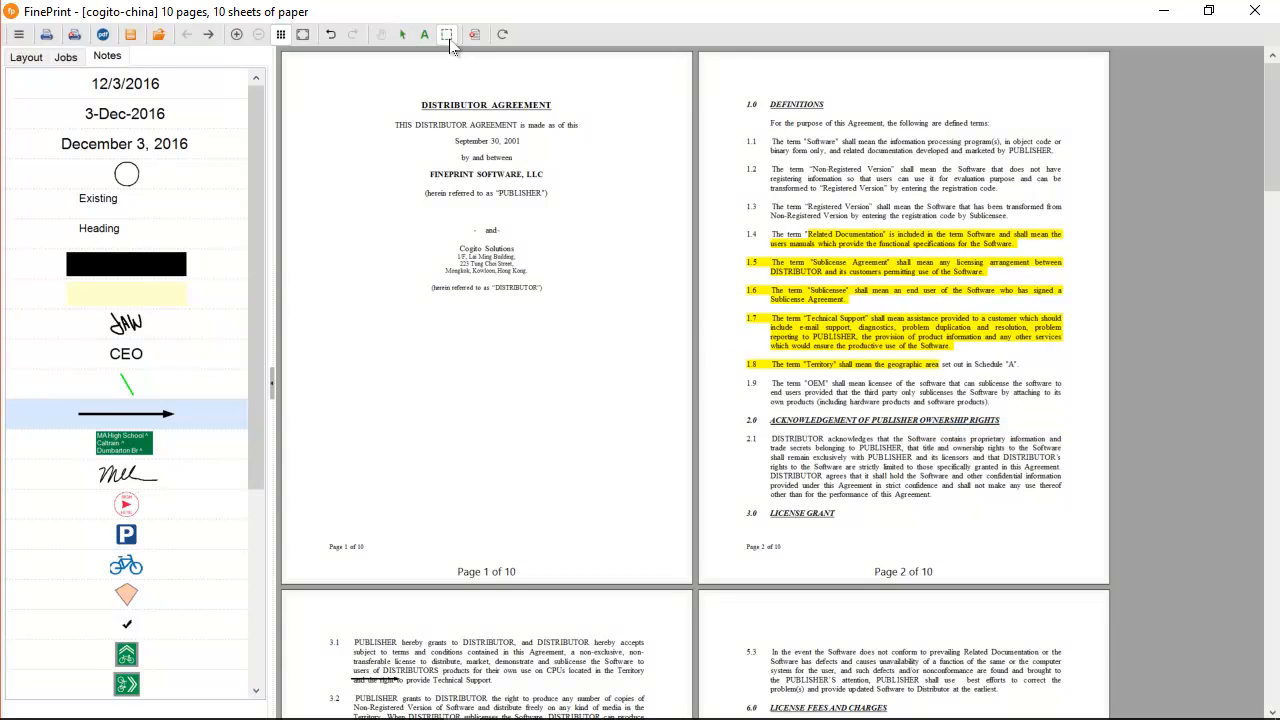
left_click_drag(747, 410, 1008, 497)
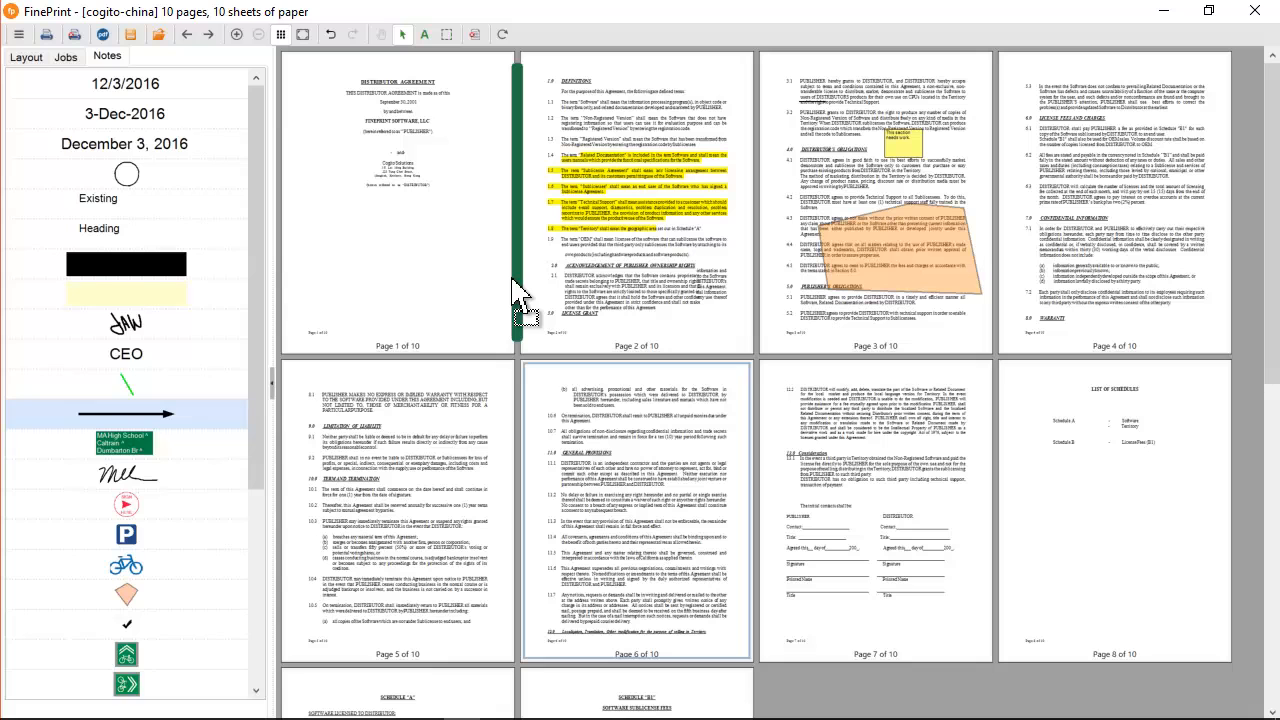
mouse_move(520, 300)
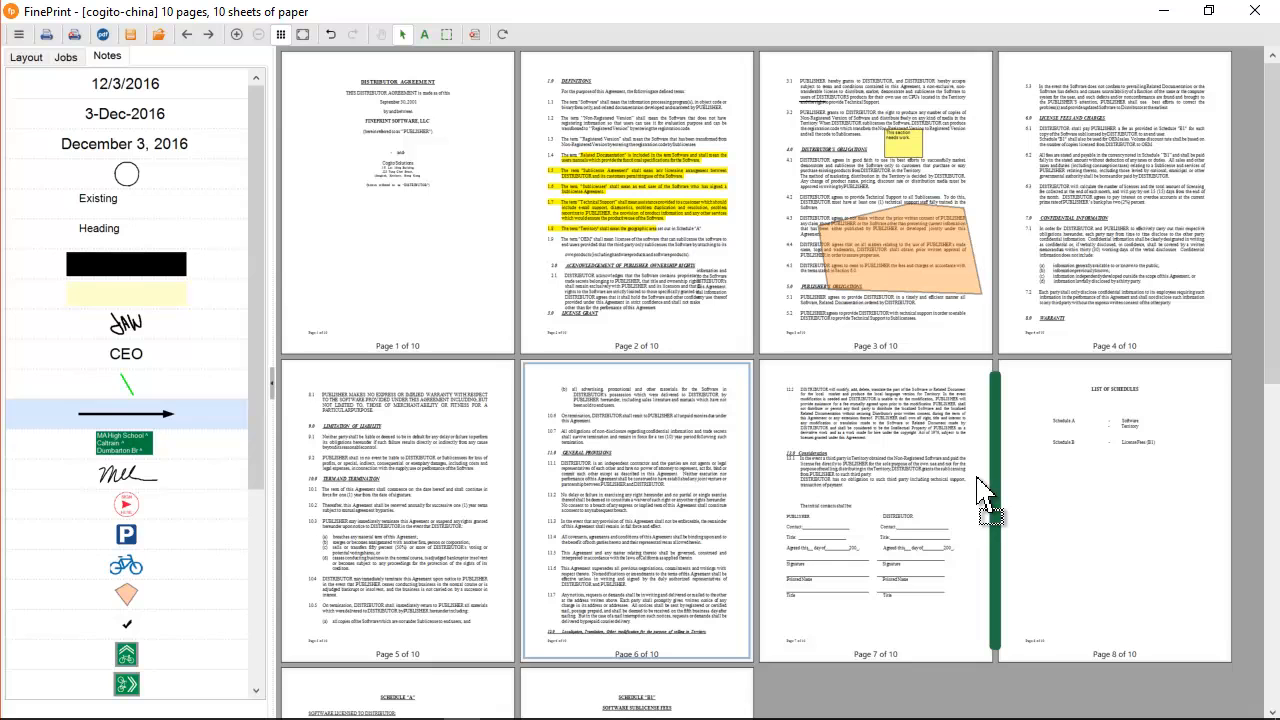
Scroll the thumbnails to move page 6 after the signature page, before the List of Schedules
scroll("down", 3)
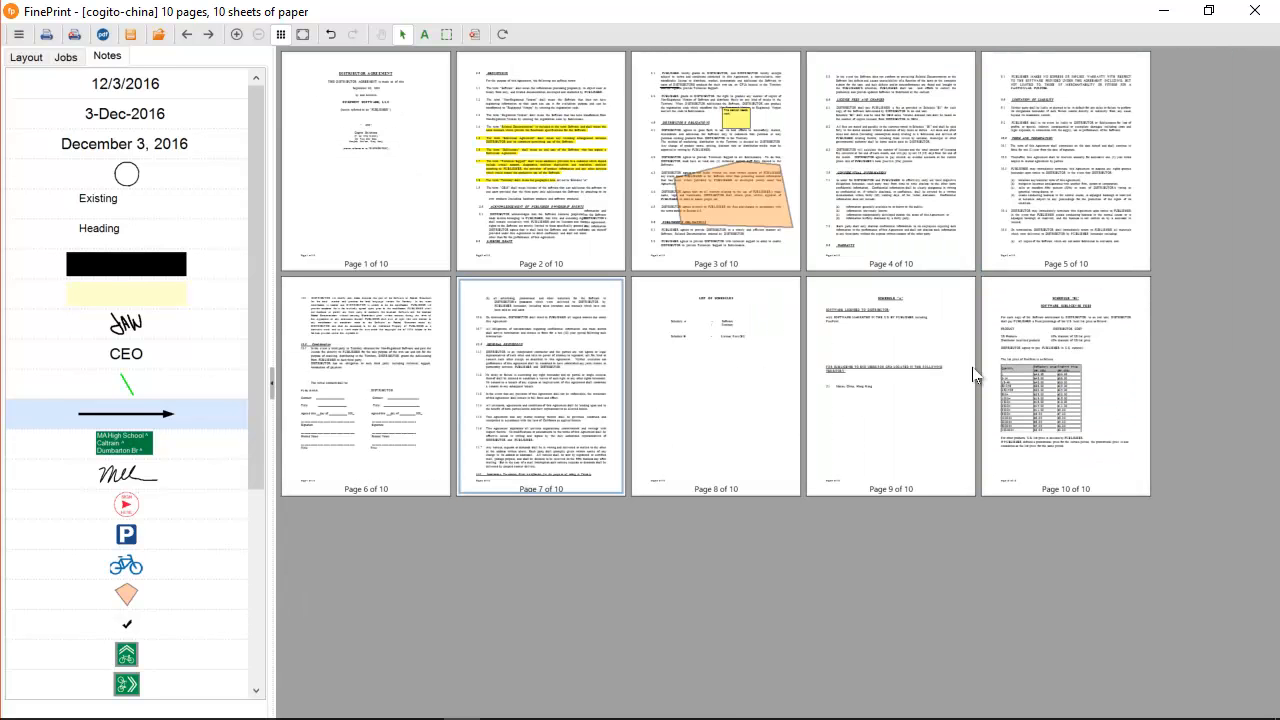
Copy the Schedule A page, paste it after page 1, and view it full-page
right_click(890, 388)
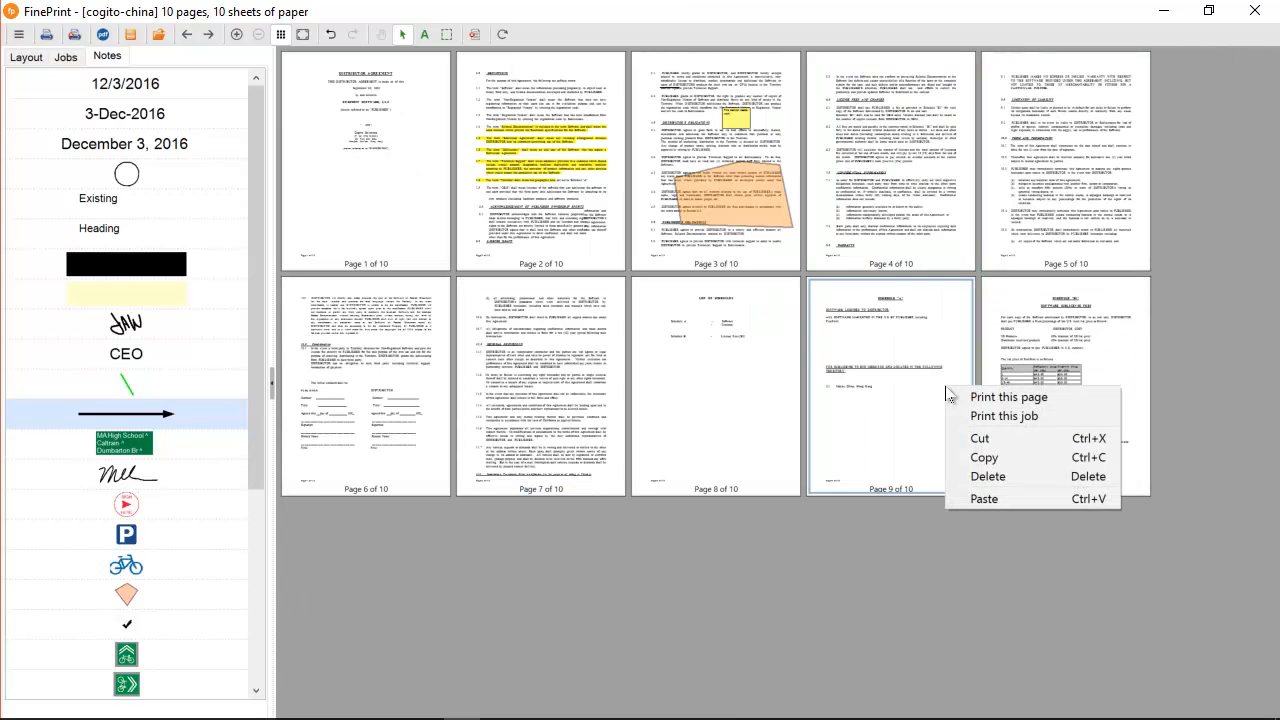
mouse_move(983, 457)
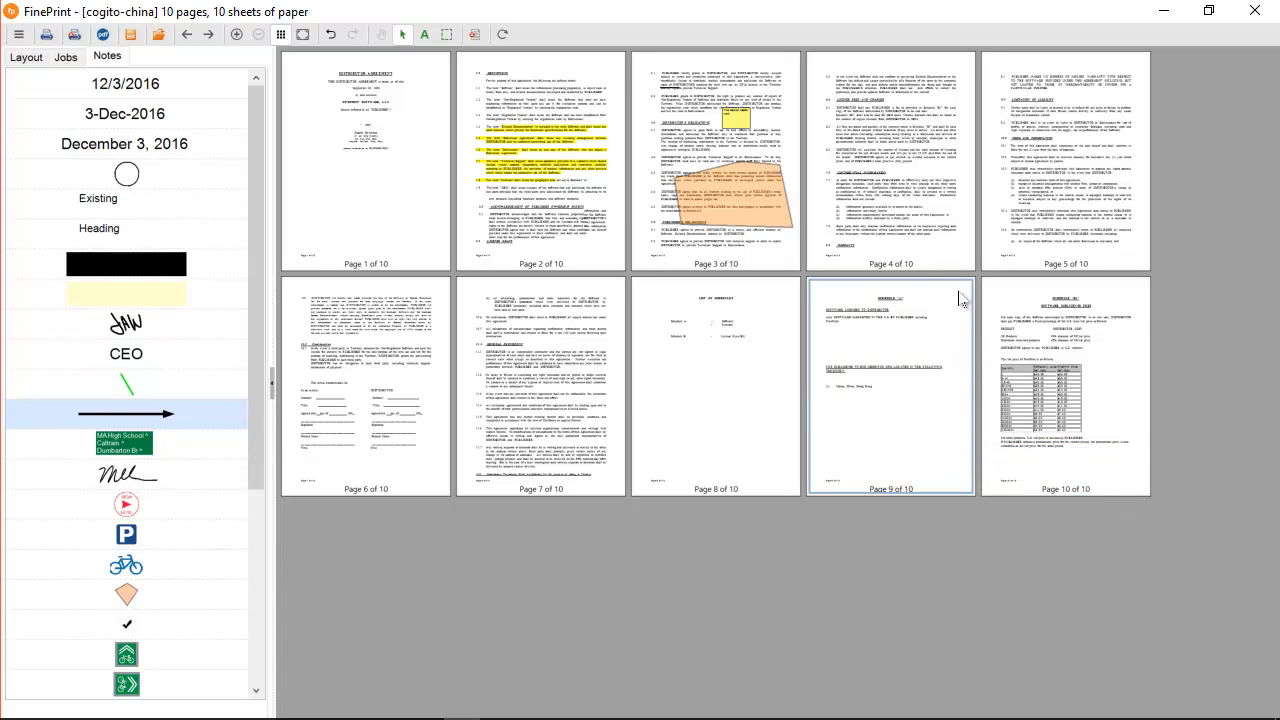
mouse_move(640, 150)
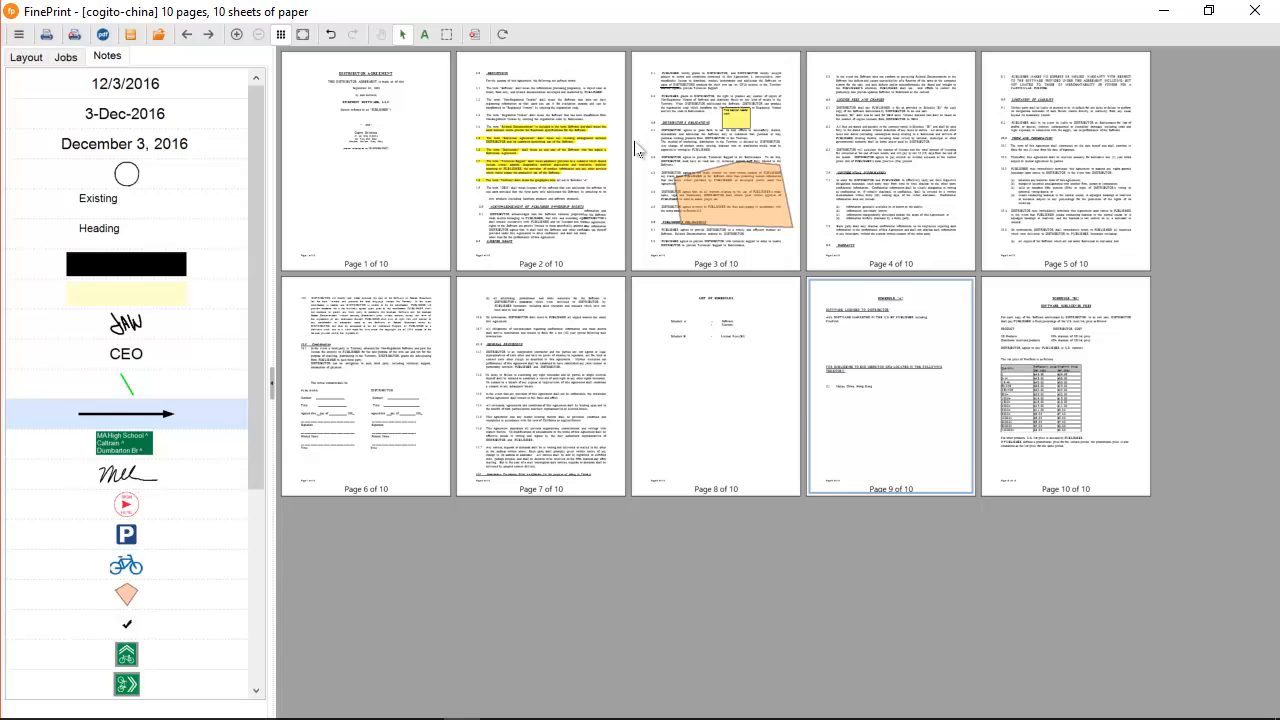
left_click(540, 160)
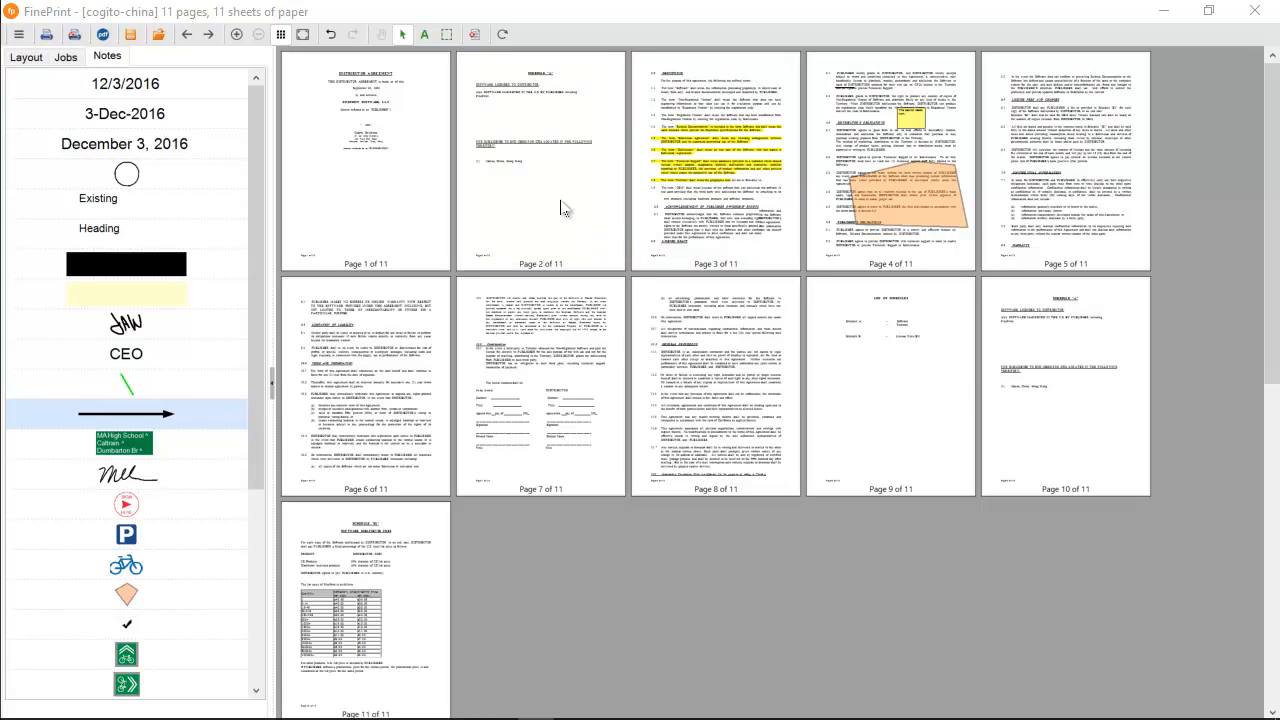
left_click(540, 160)
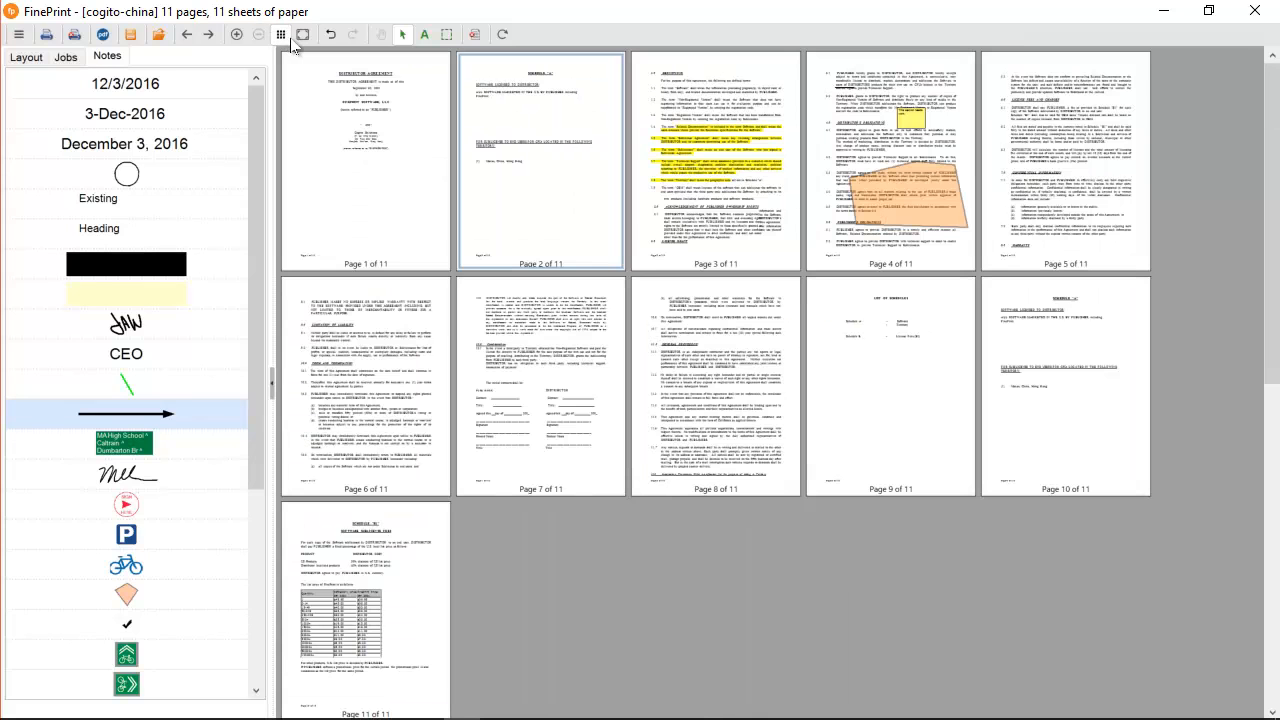
left_click(237, 34)
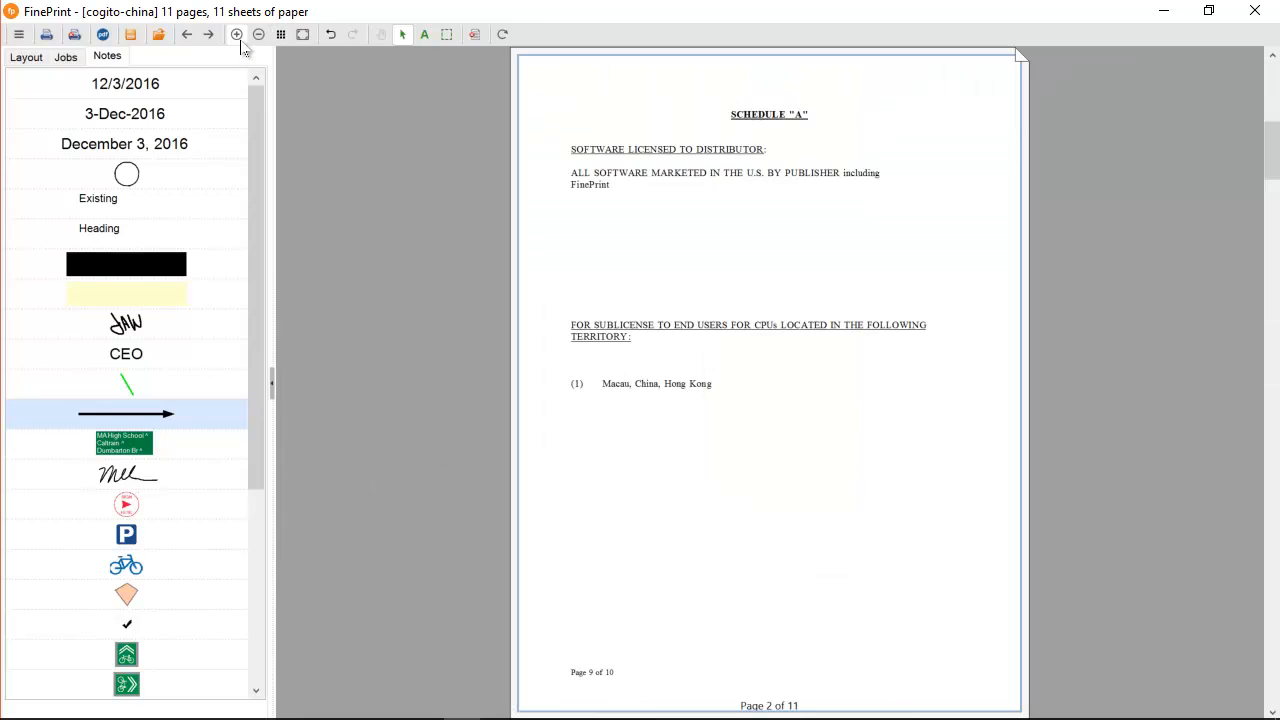